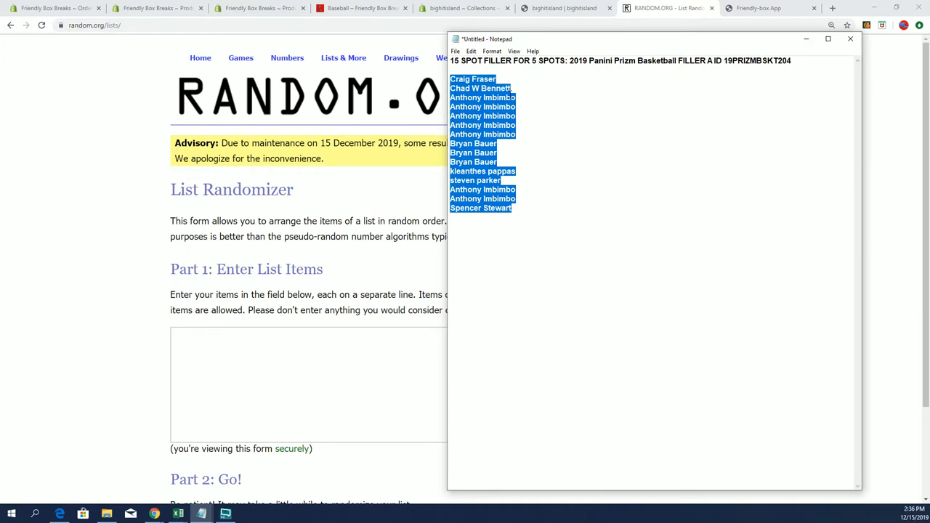
mouse_move(562, 150)
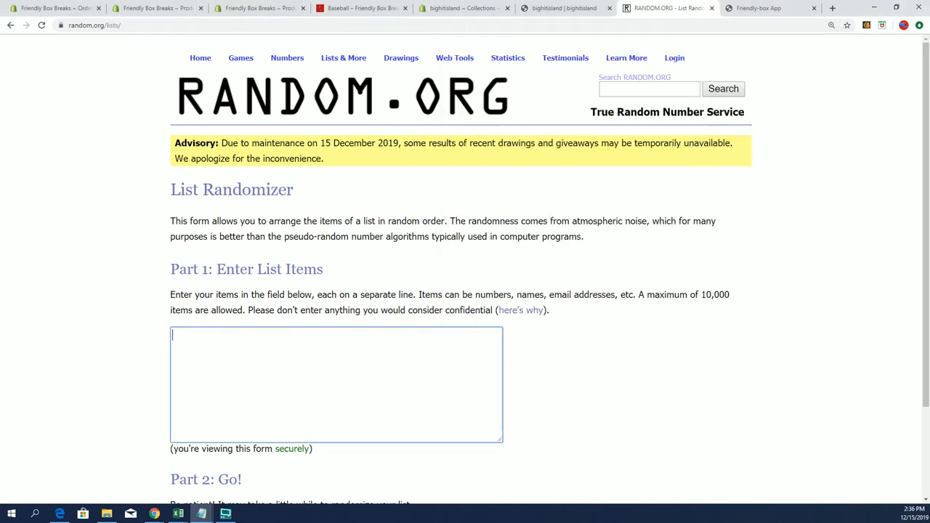
text(Anthony Imbimbo)
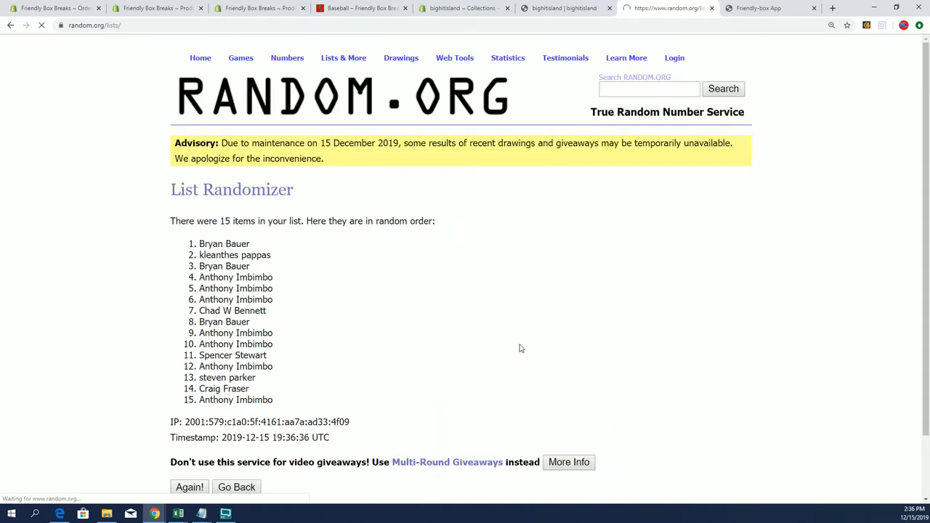
scroll(down, 3)
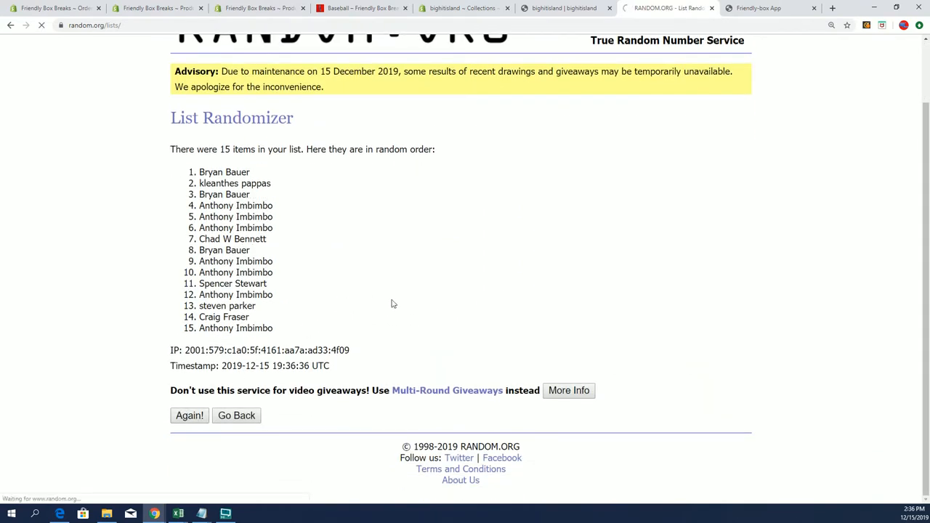
click(189, 416)
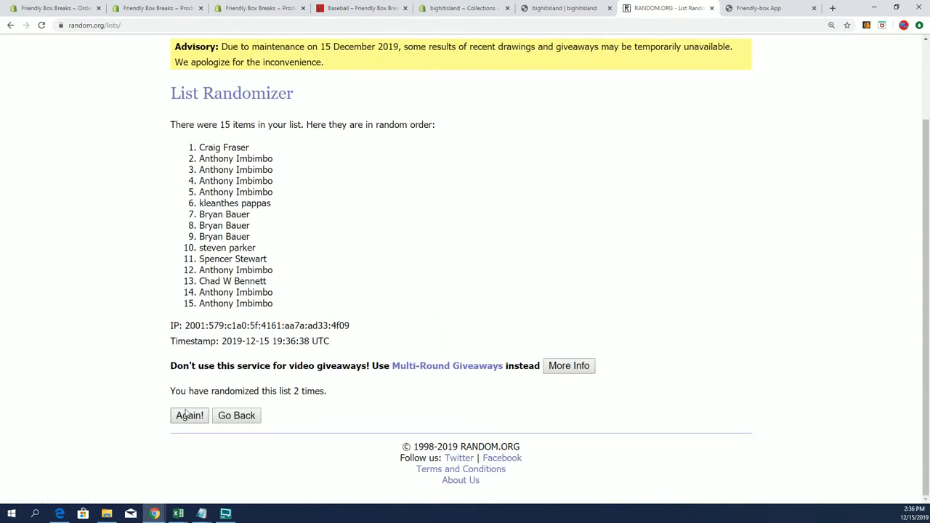
click(189, 415)
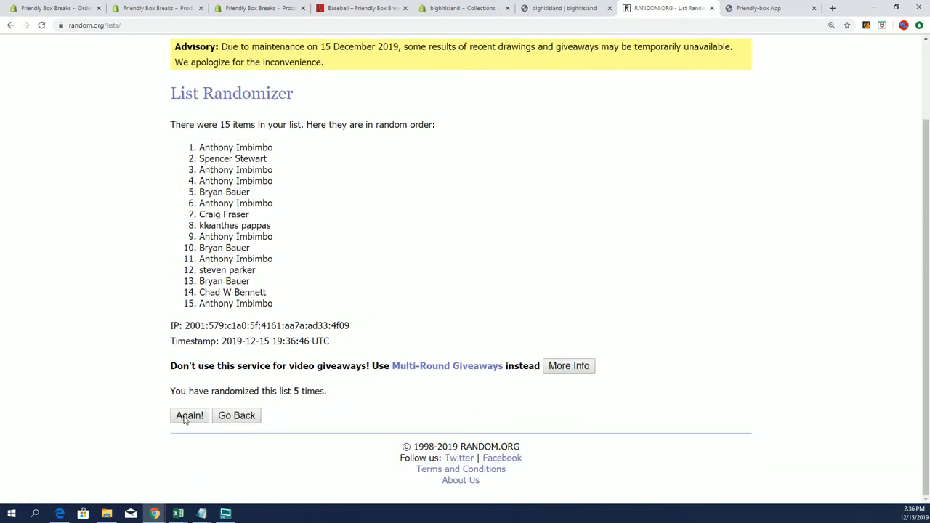
click(189, 416)
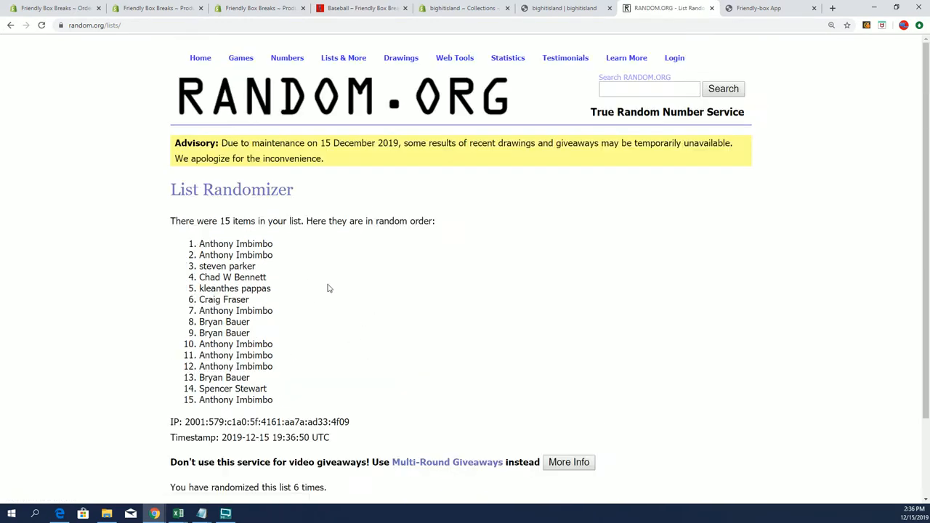
scroll(down, 3)
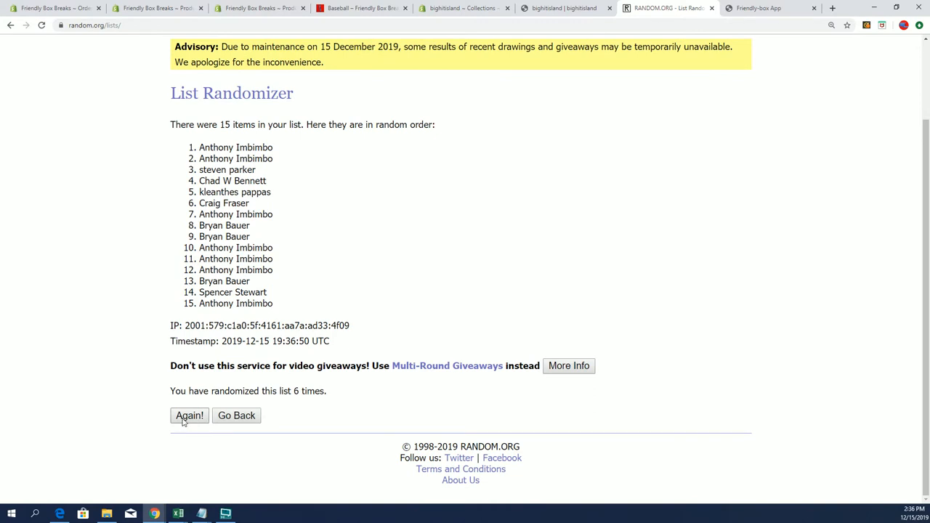
click(189, 416)
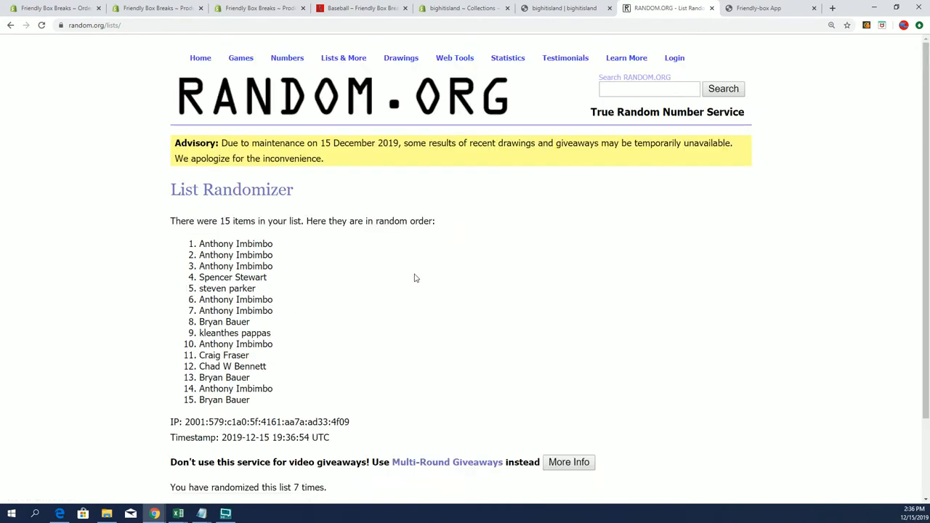
mouse_move(413, 282)
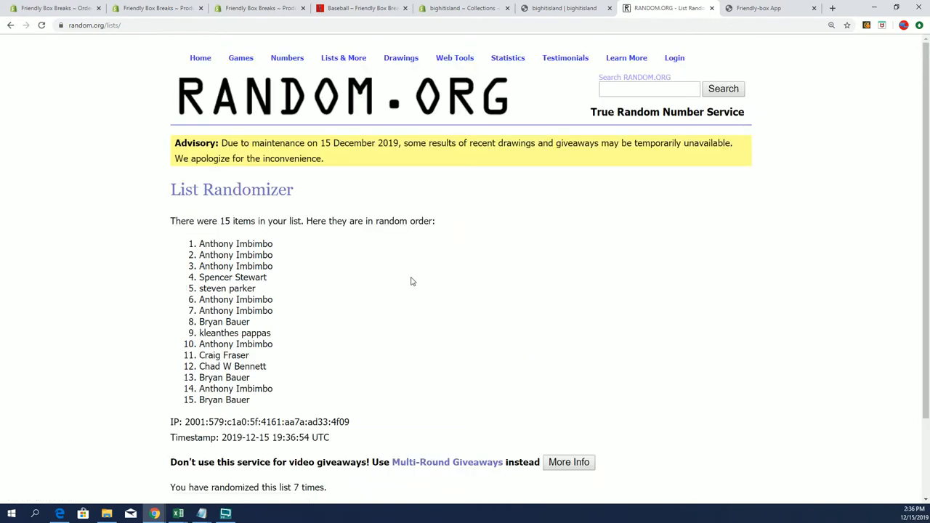
mouse_move(398, 281)
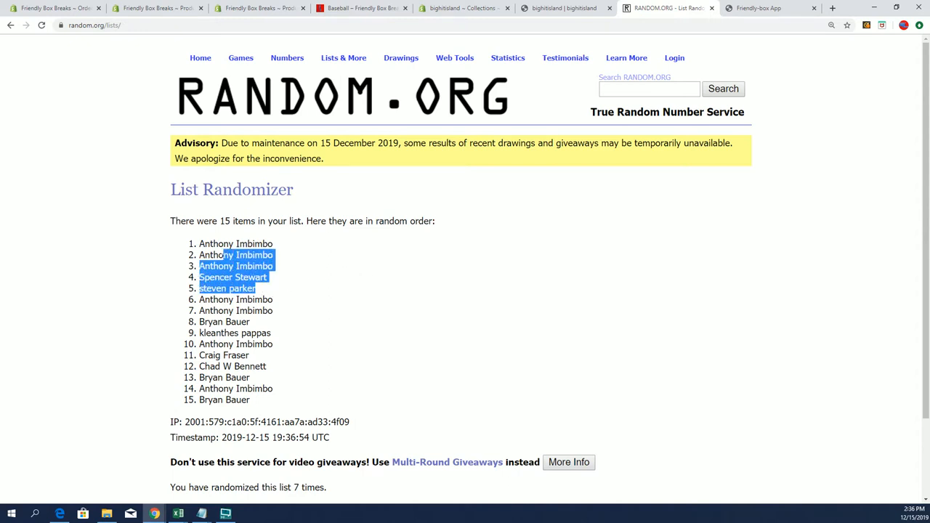
Copy the top five randomized names into Notepad below the original list.
right_click(235, 244)
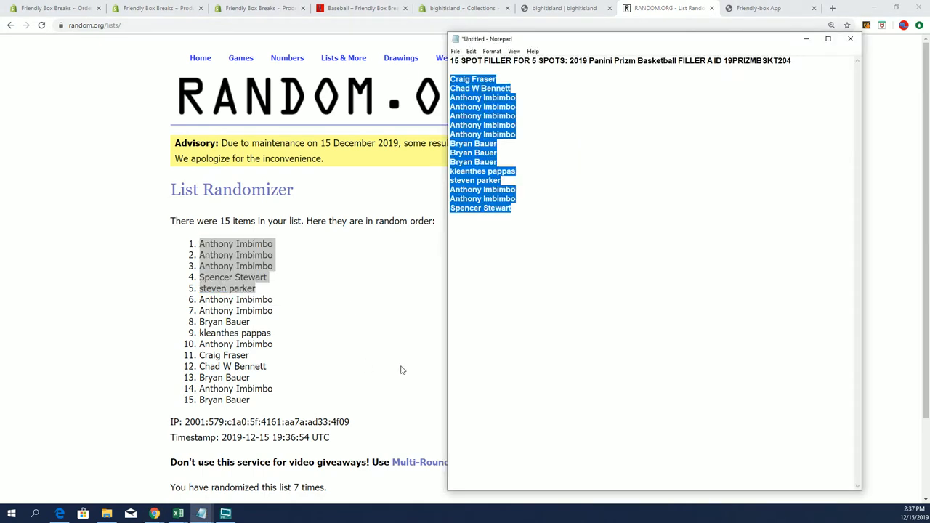
click(546, 209)
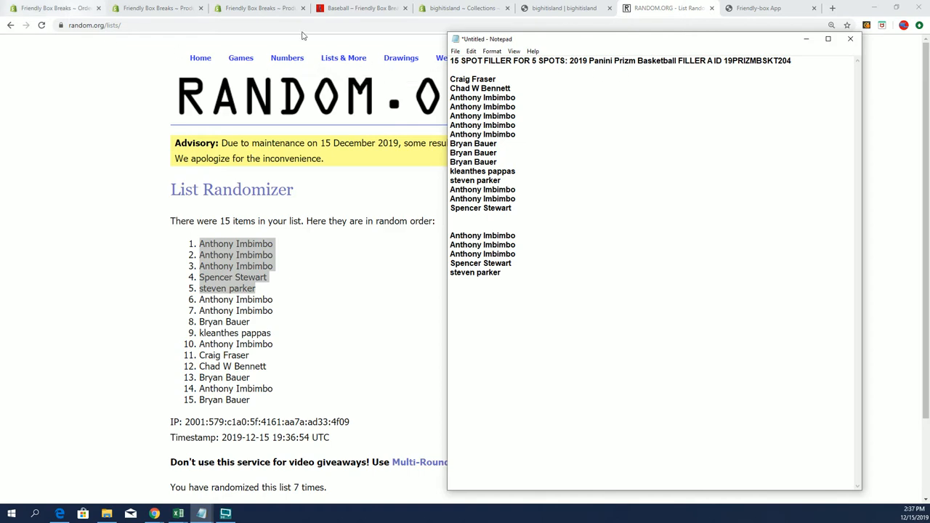
click(361, 9)
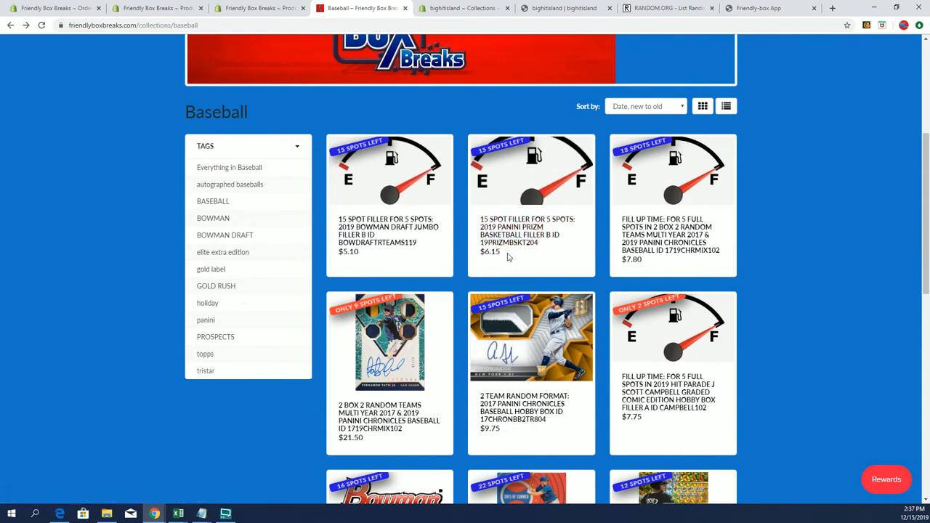
Navigate to the Basketball Breaks collection and highlight the Prizm hobby box's $17.50 price.
double_click(488, 252)
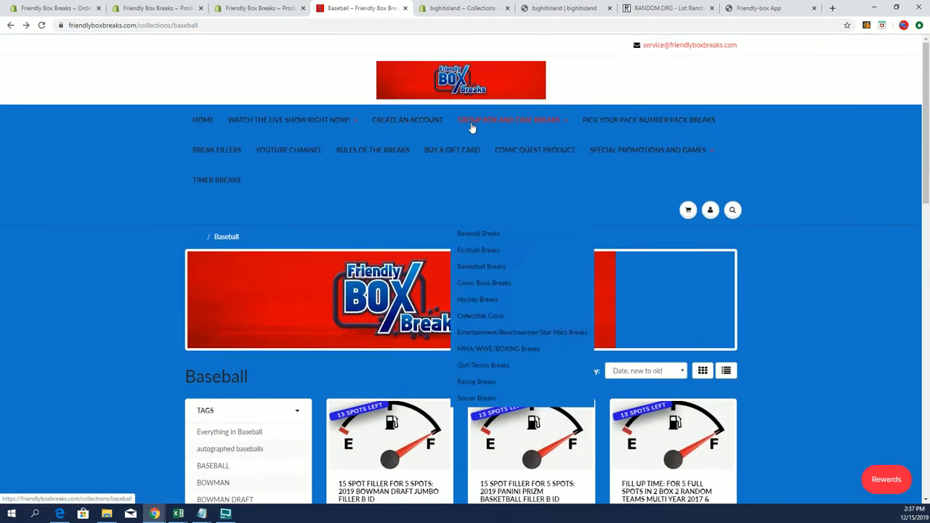
mouse_move(481, 279)
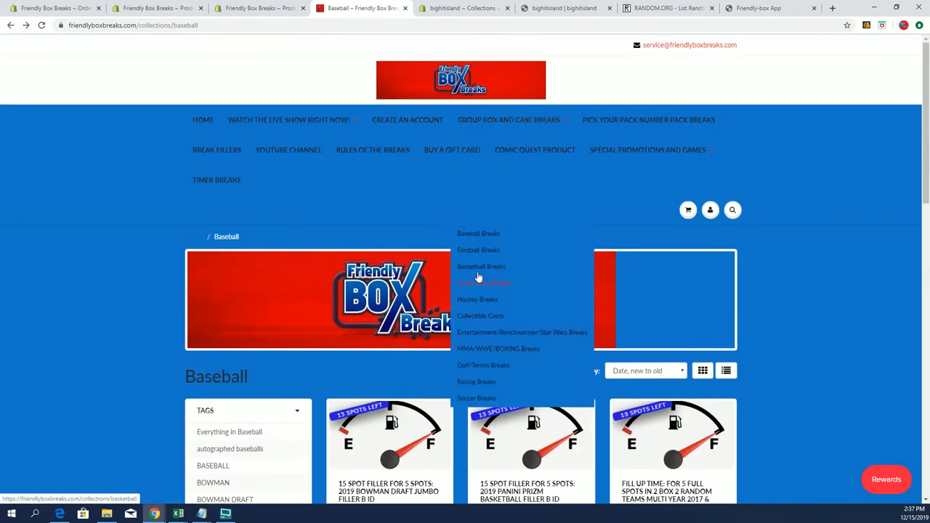
click(481, 266)
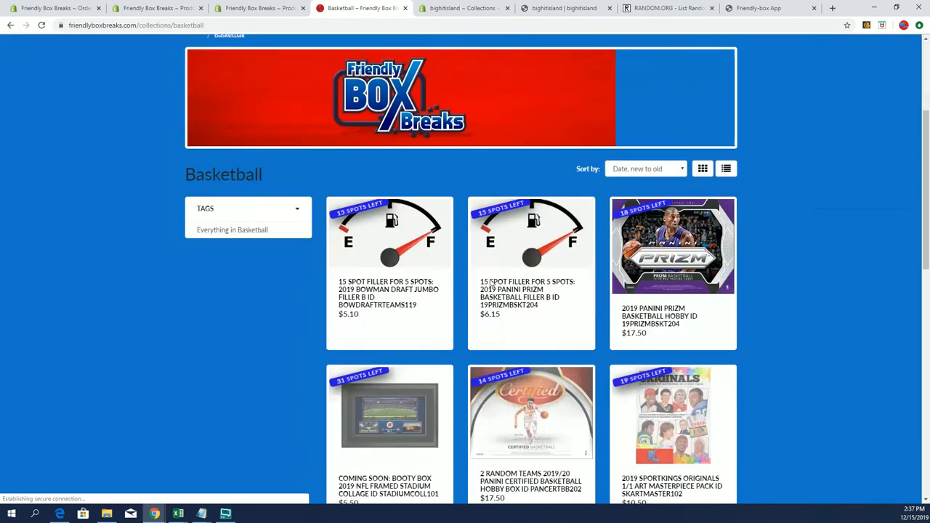
scroll(down, 3)
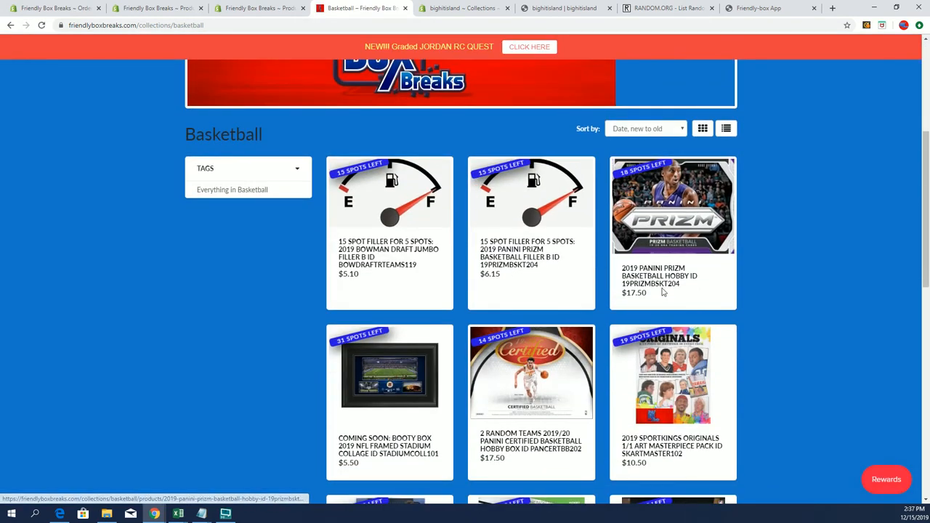
double_click(634, 293)
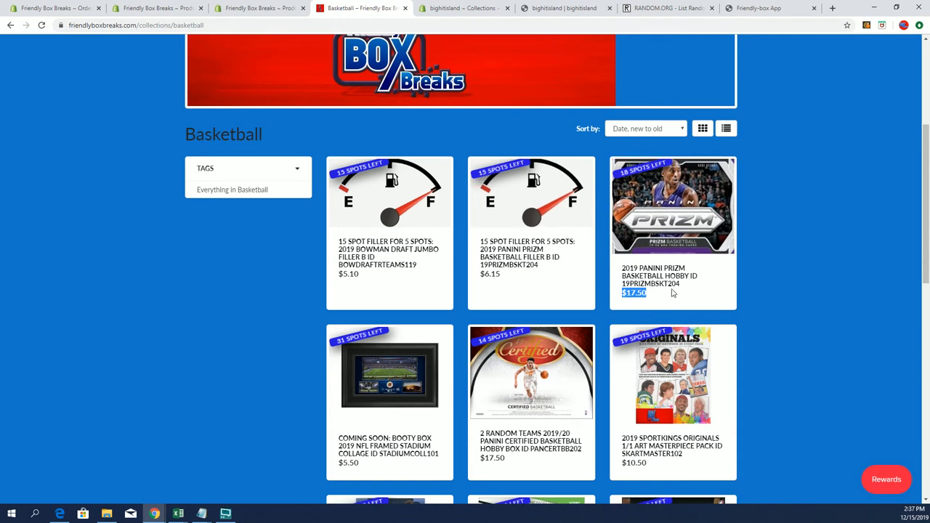
mouse_move(675, 288)
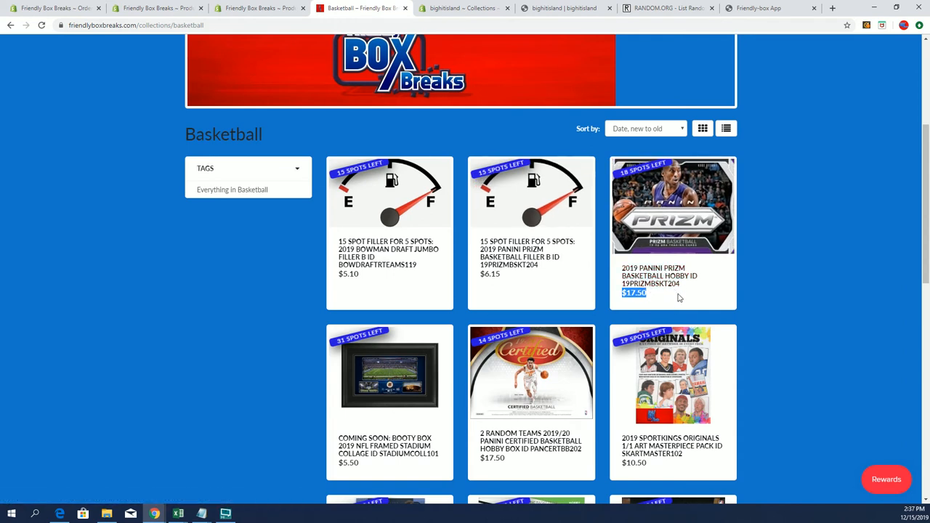
Show the 2019 Panini Prizm Basketball hobby box listing with 18 spots left.
click(672, 206)
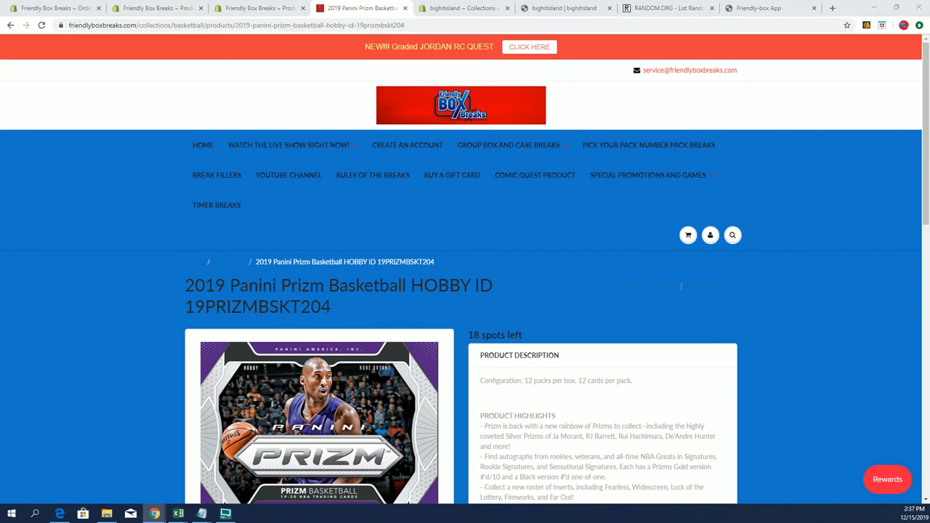
mouse_move(346, 236)
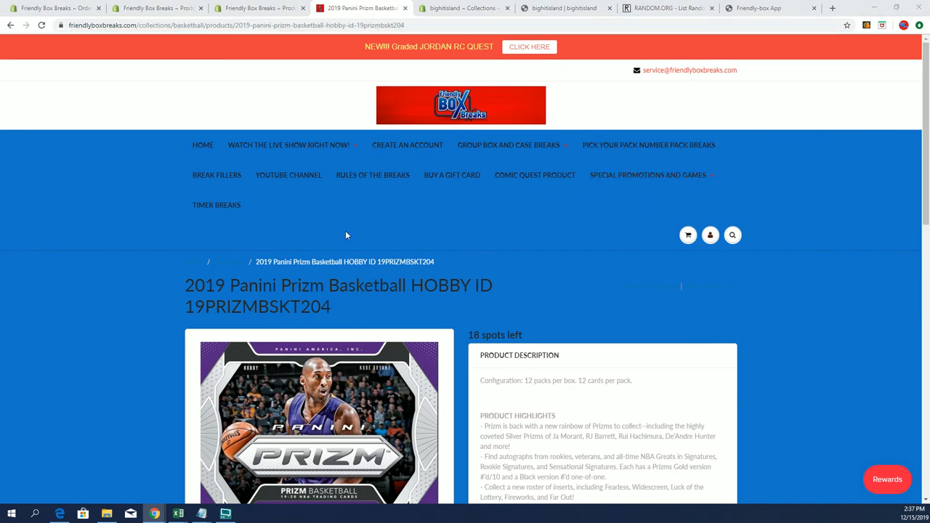
scroll(down, 3)
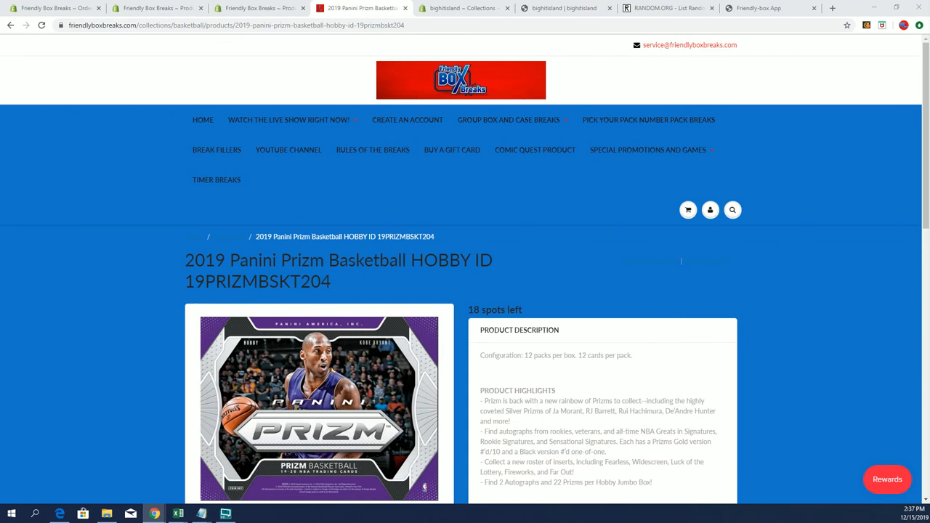